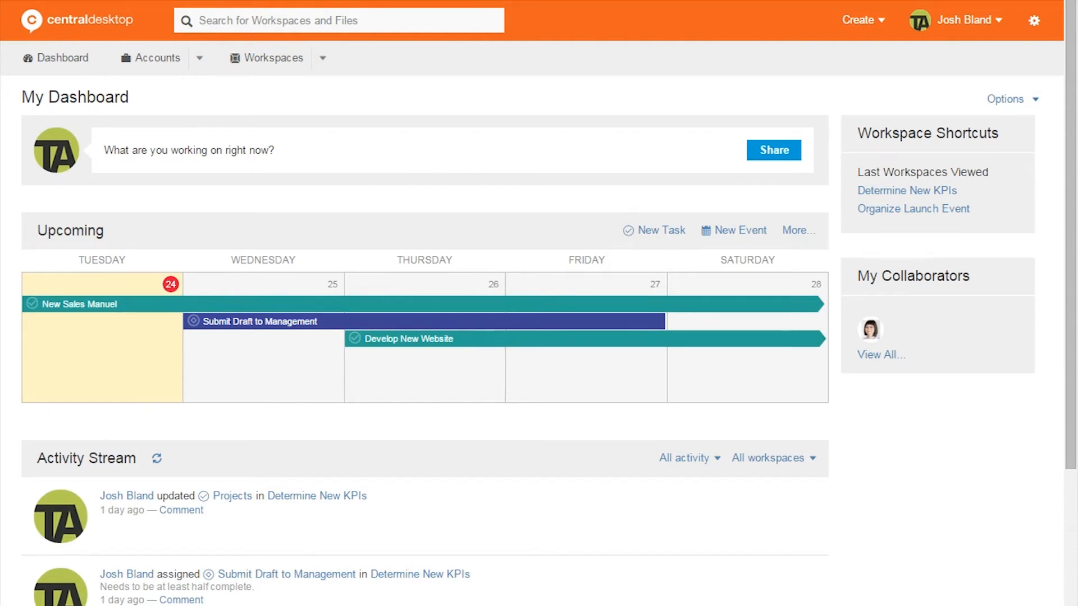
pyautogui.moveTo(764, 34)
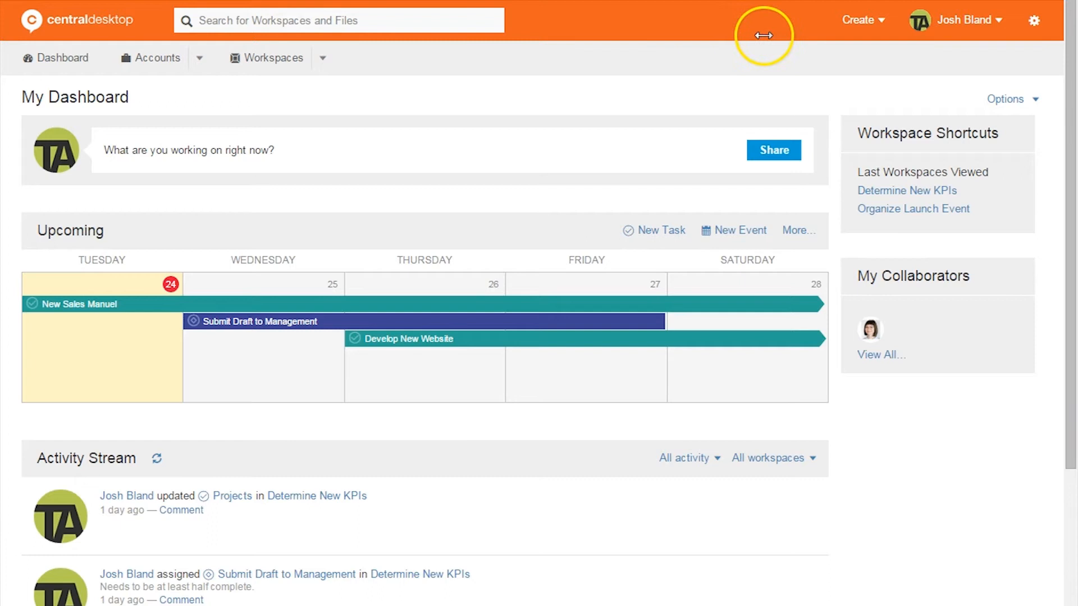
pyautogui.moveTo(465, 26)
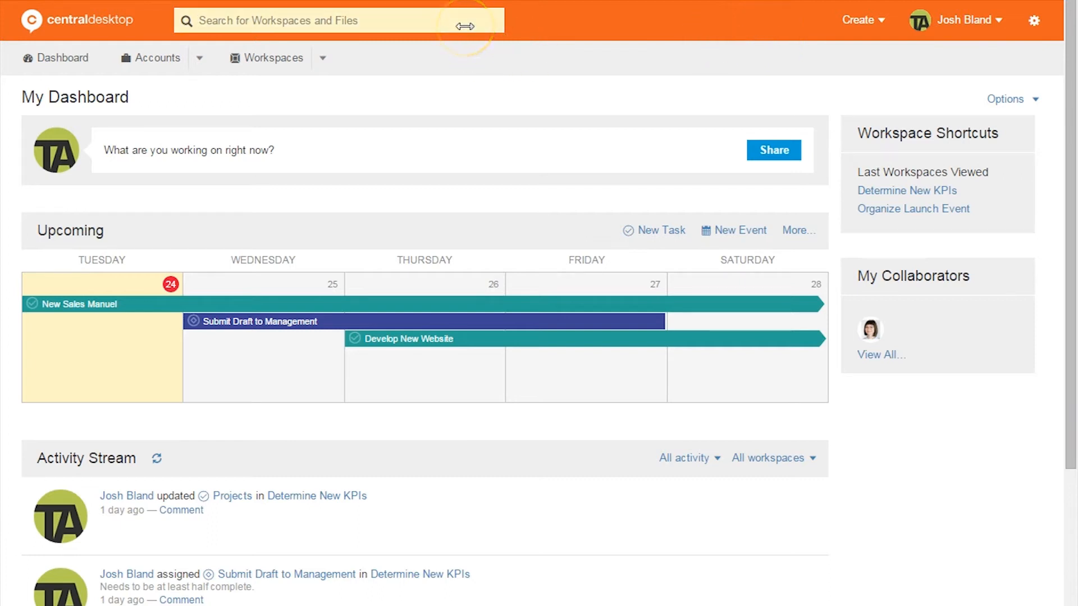
# - Search the dashboard for 'work and files'
pyautogui.write('work')
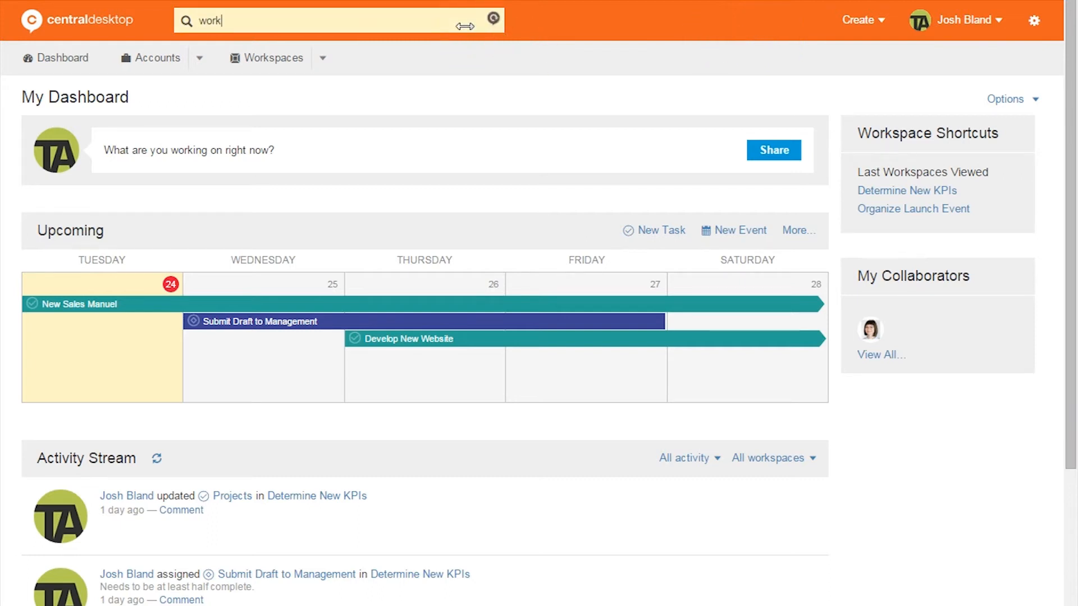
pyautogui.write('and files')
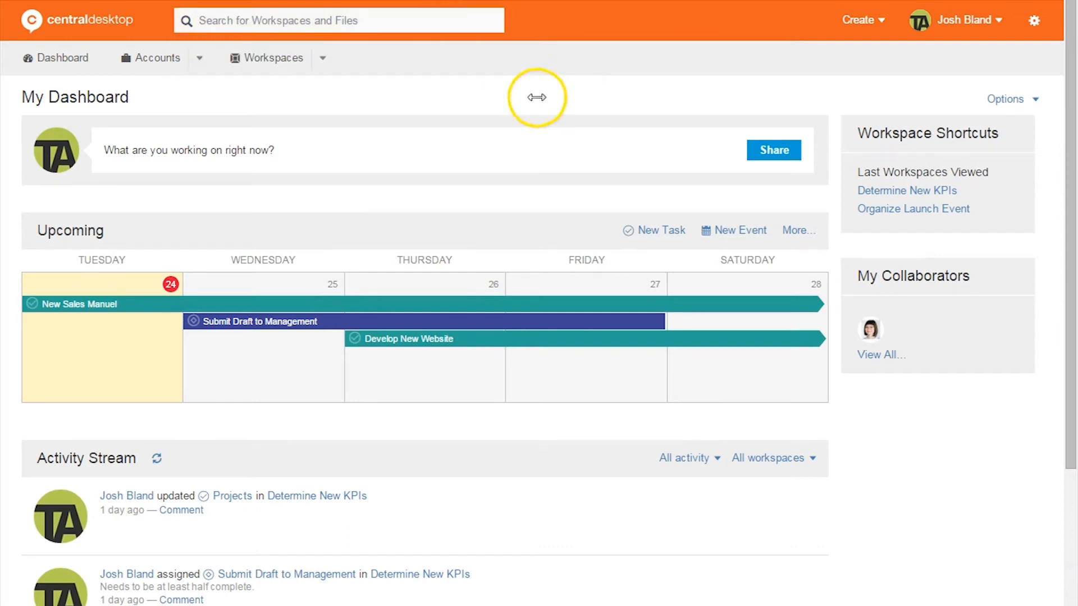
pyautogui.moveTo(768, 321)
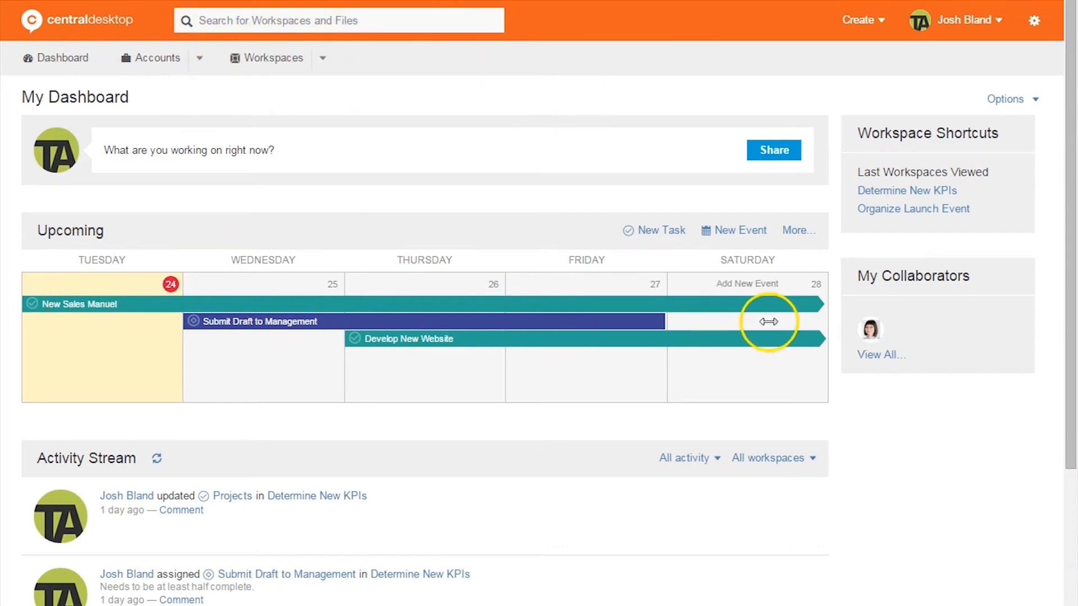
pyautogui.moveTo(154, 459)
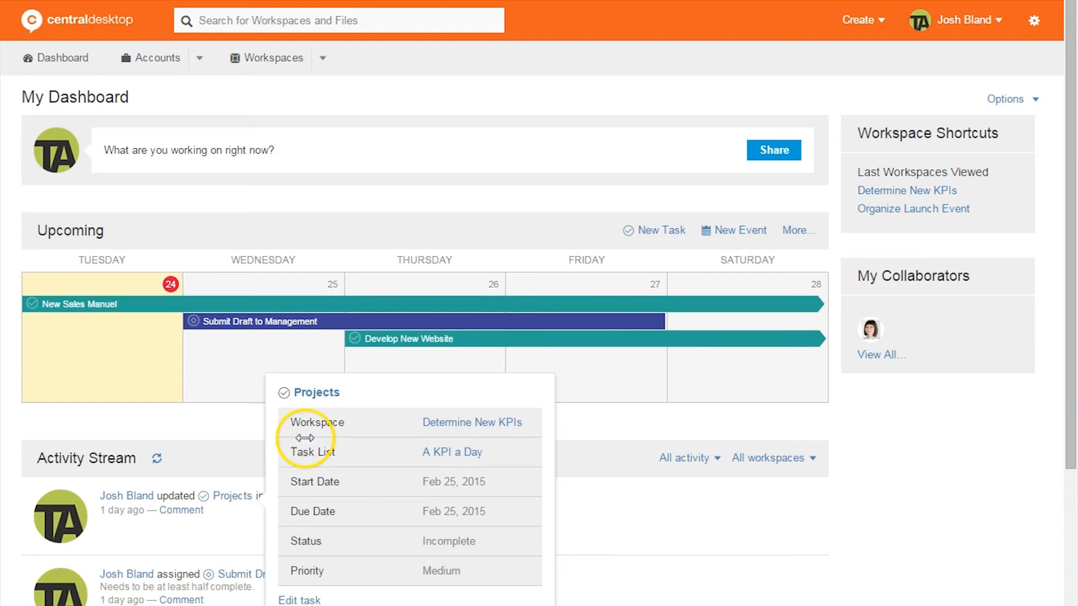
pyautogui.moveTo(607, 501)
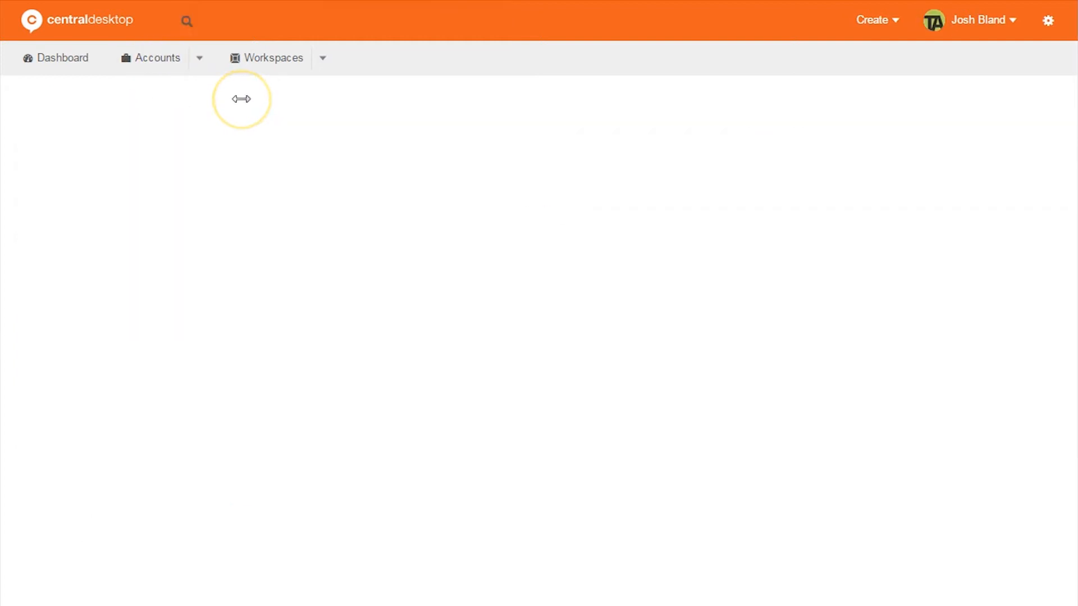
# - Open the Northern Airlines account from Accounts and list its workspaces
pyautogui.click(150, 58)
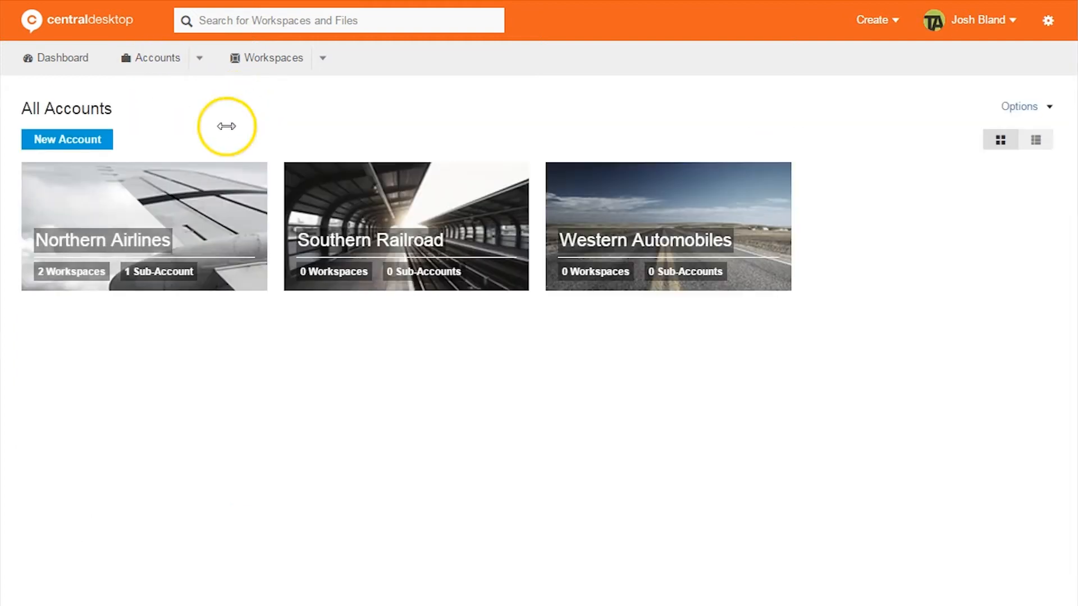
pyautogui.click(143, 227)
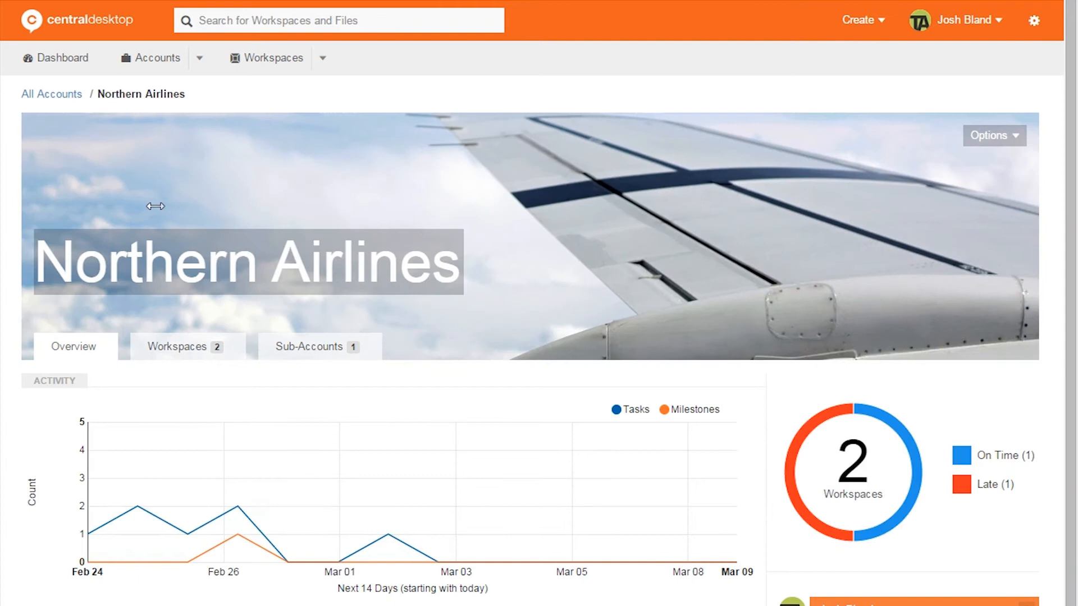
pyautogui.scroll(-3)
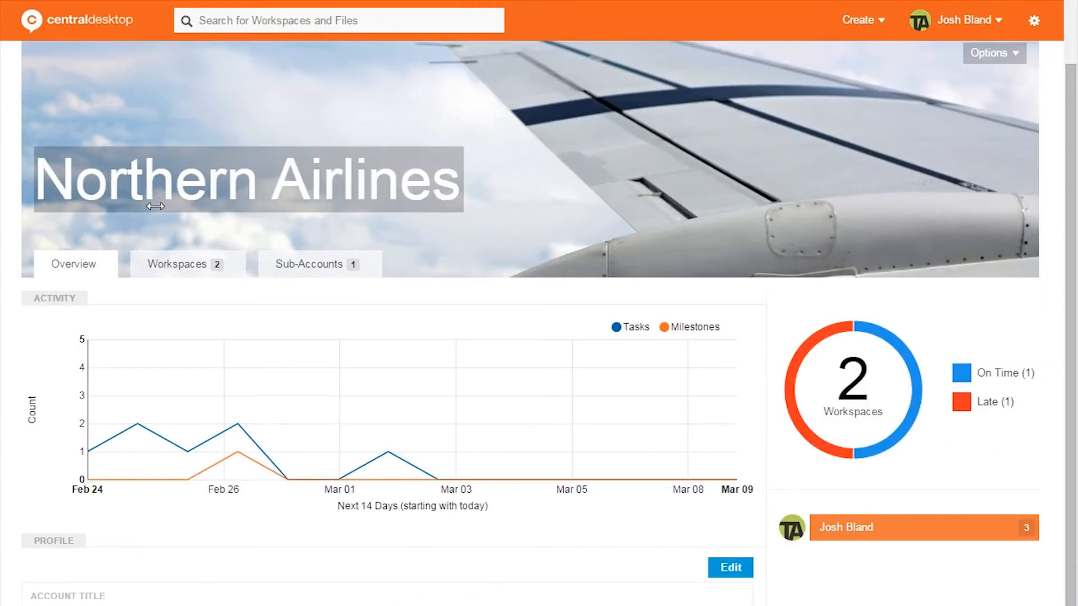
pyautogui.click(177, 263)
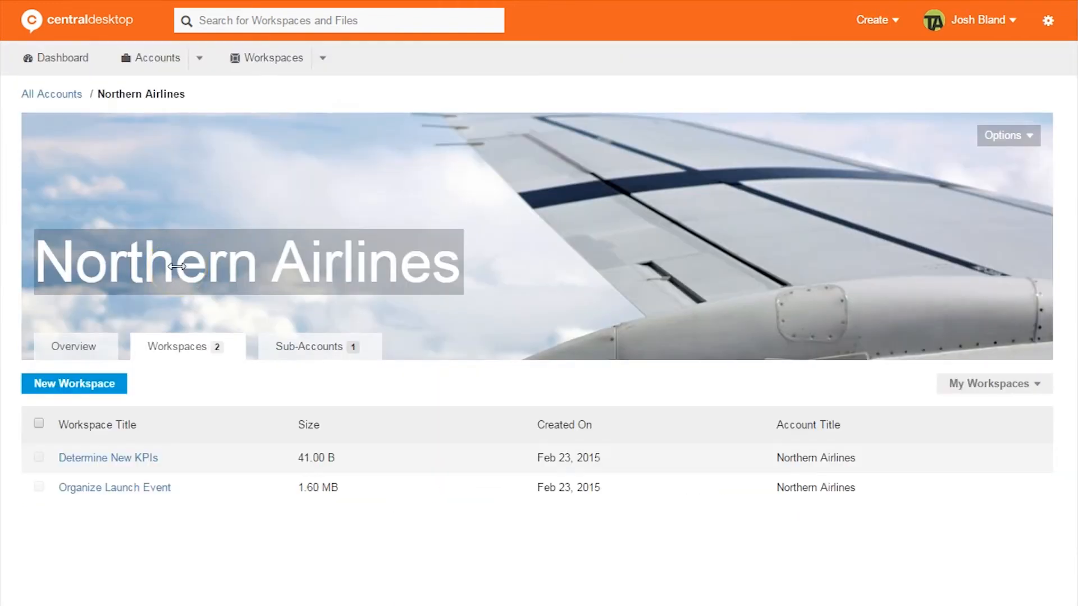
pyautogui.moveTo(157, 438)
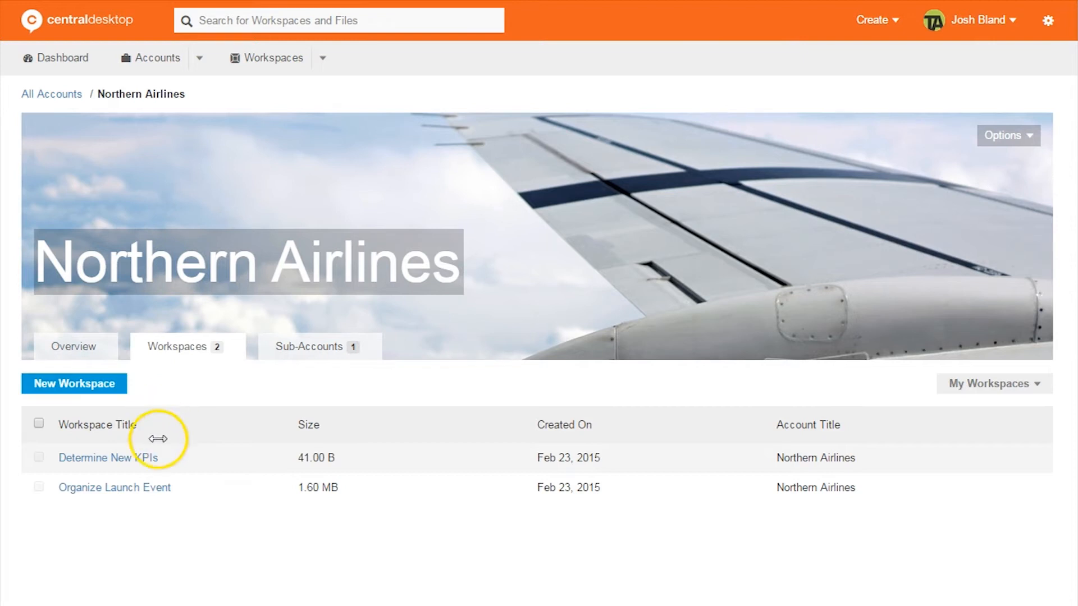
# - Open the Determine New KPIs workspace from the account's workspace list
pyautogui.click(108, 459)
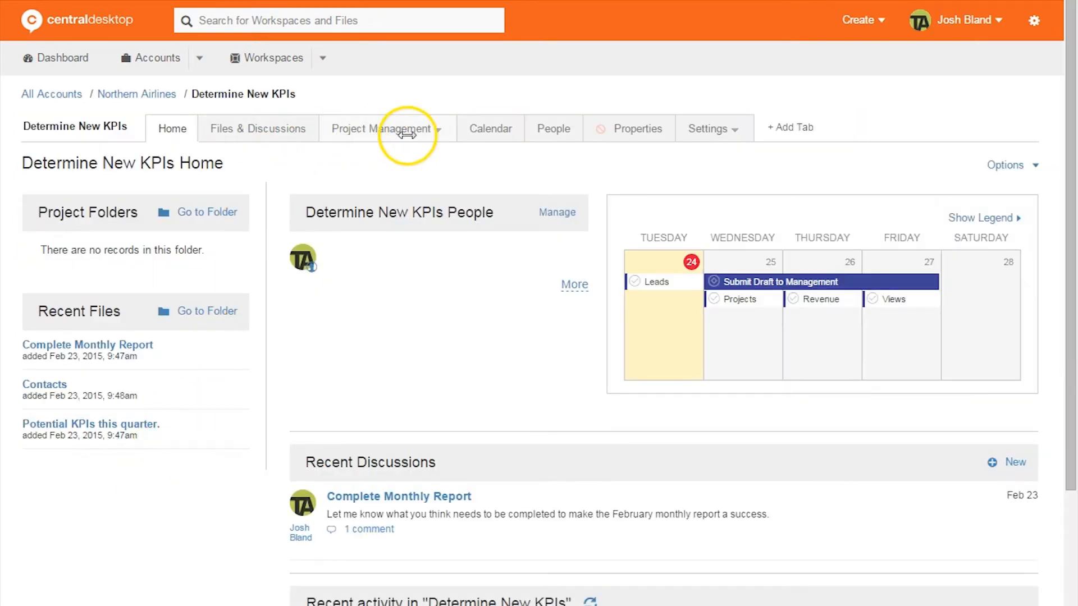
pyautogui.moveTo(553, 473)
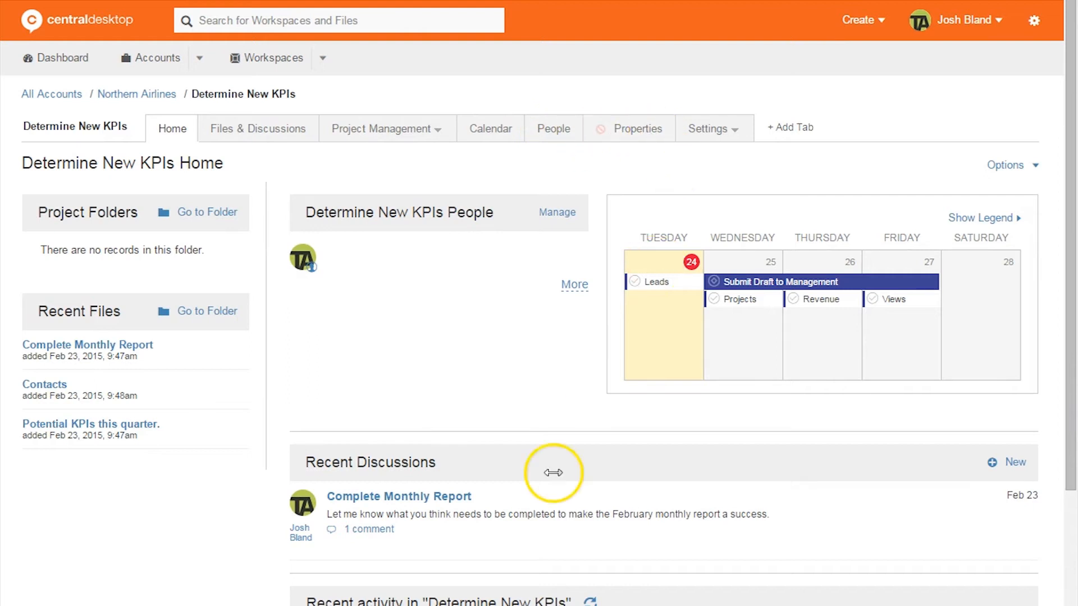
pyautogui.moveTo(785, 224)
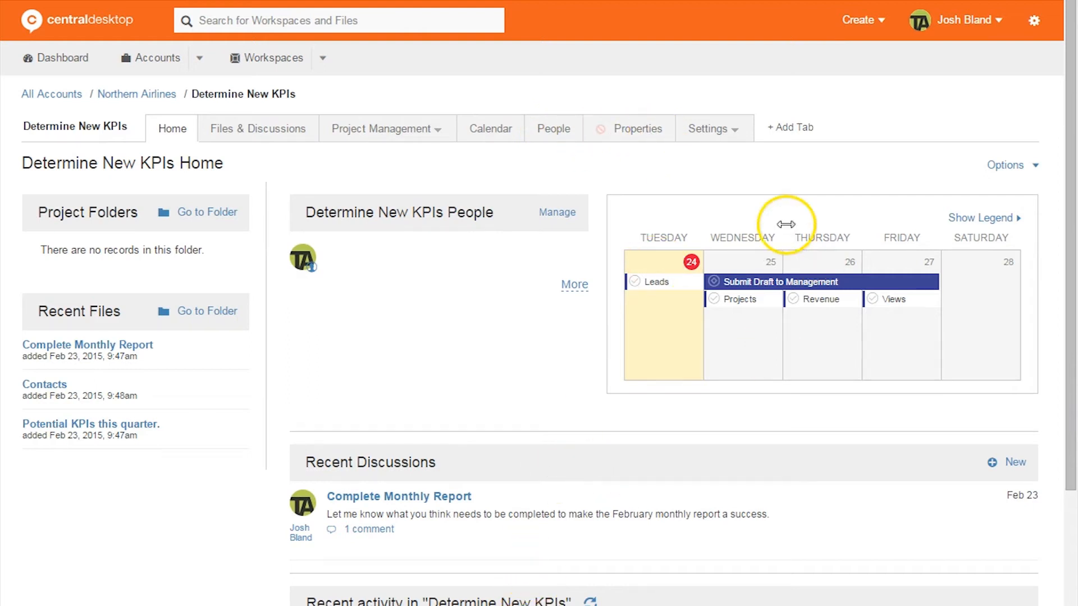
pyautogui.moveTo(223, 125)
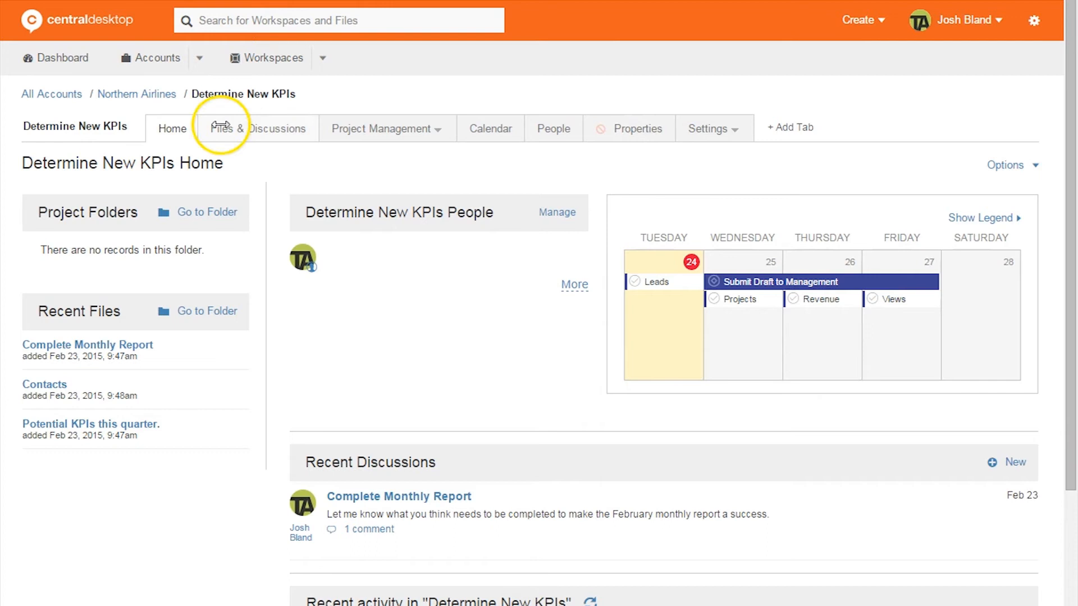
pyautogui.moveTo(266, 130)
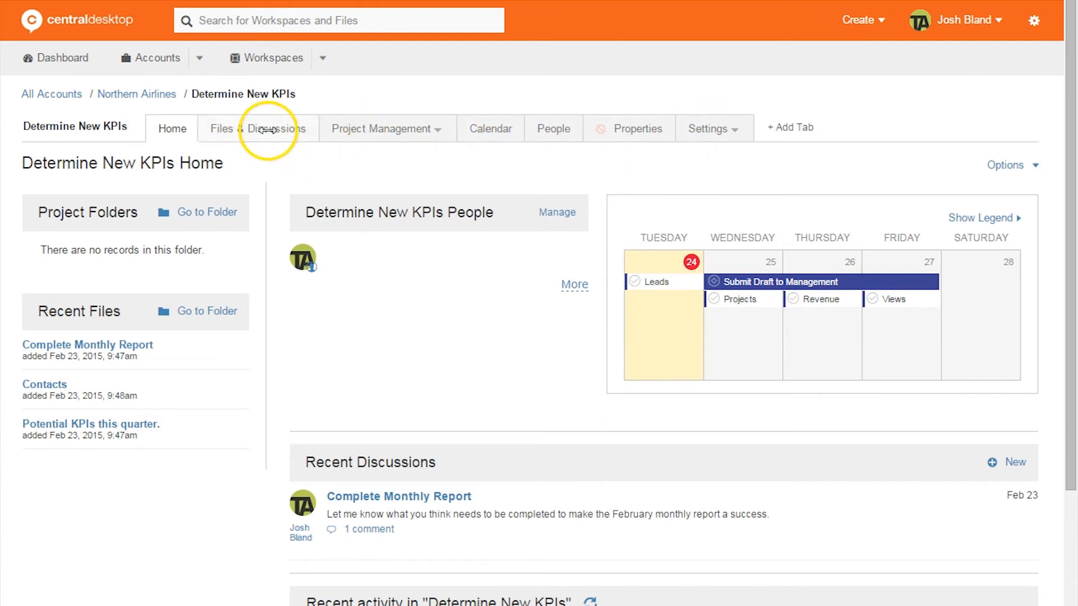
# - Browse Files & Discussions and Project Management, then view the project status report
pyautogui.click(260, 129)
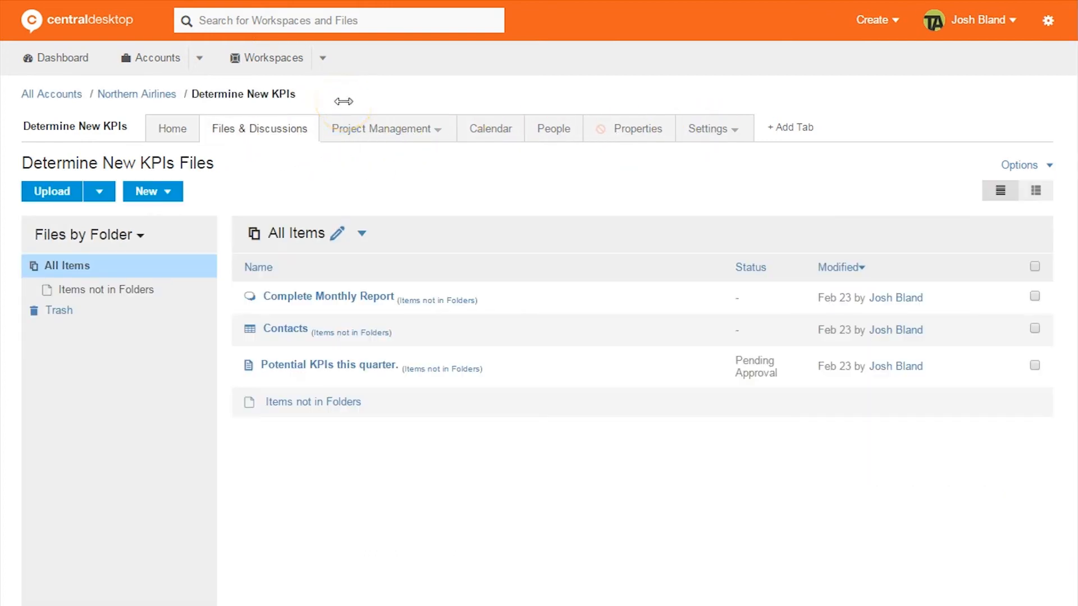
pyautogui.moveTo(368, 161)
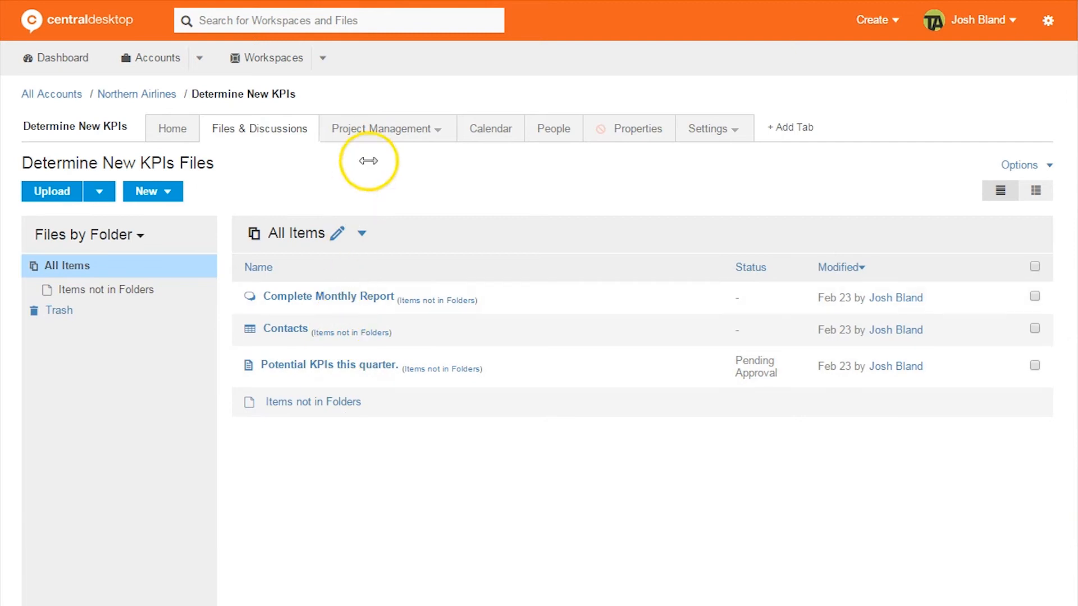
pyautogui.click(381, 129)
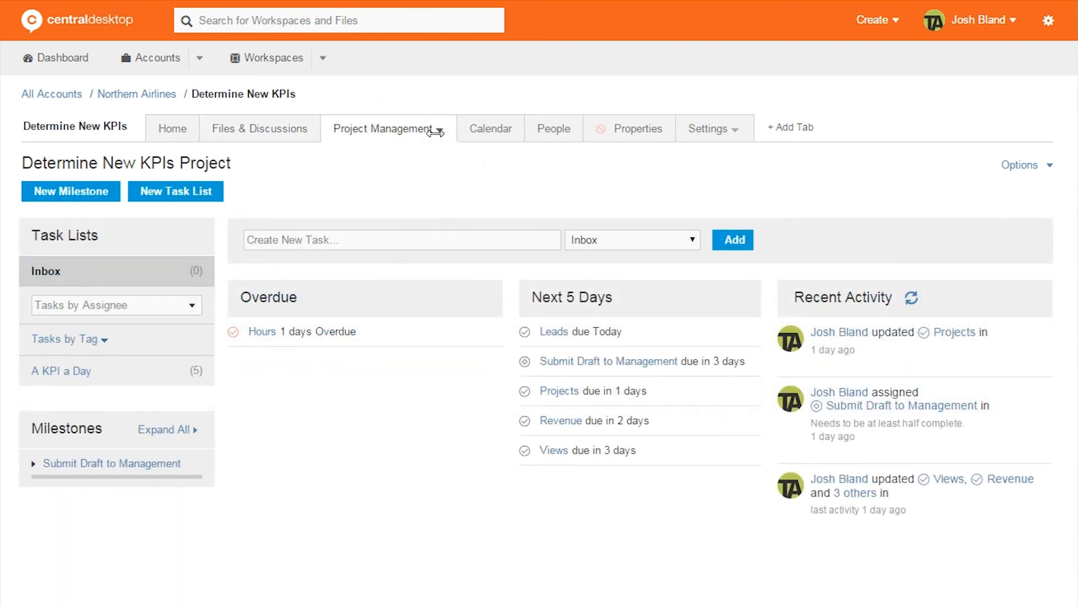
pyautogui.click(60, 371)
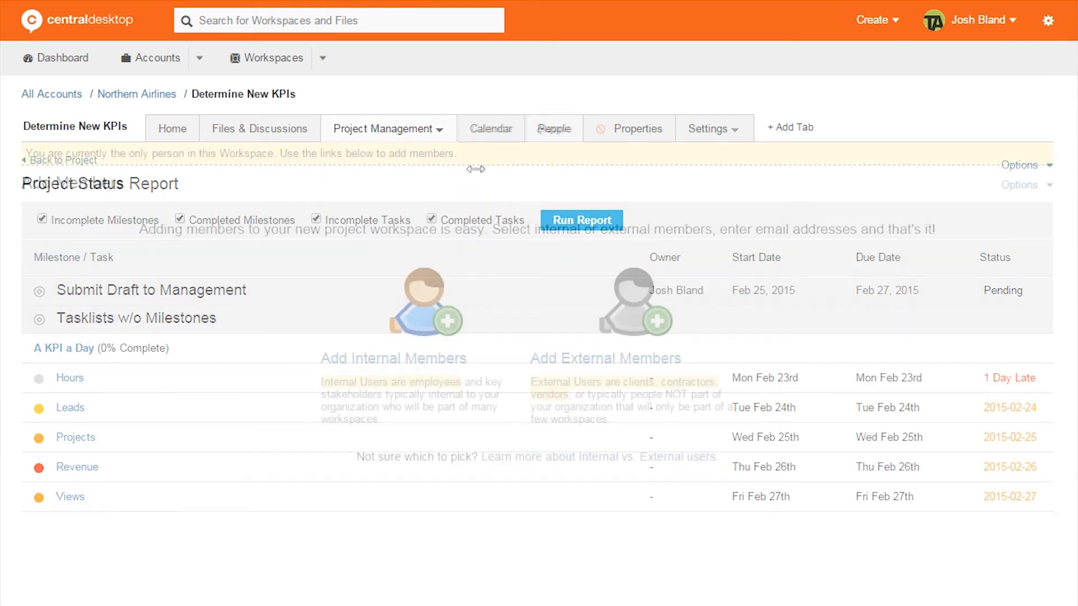
# - Open the Determine New KPIs People tab to add internal or external members
pyautogui.click(555, 128)
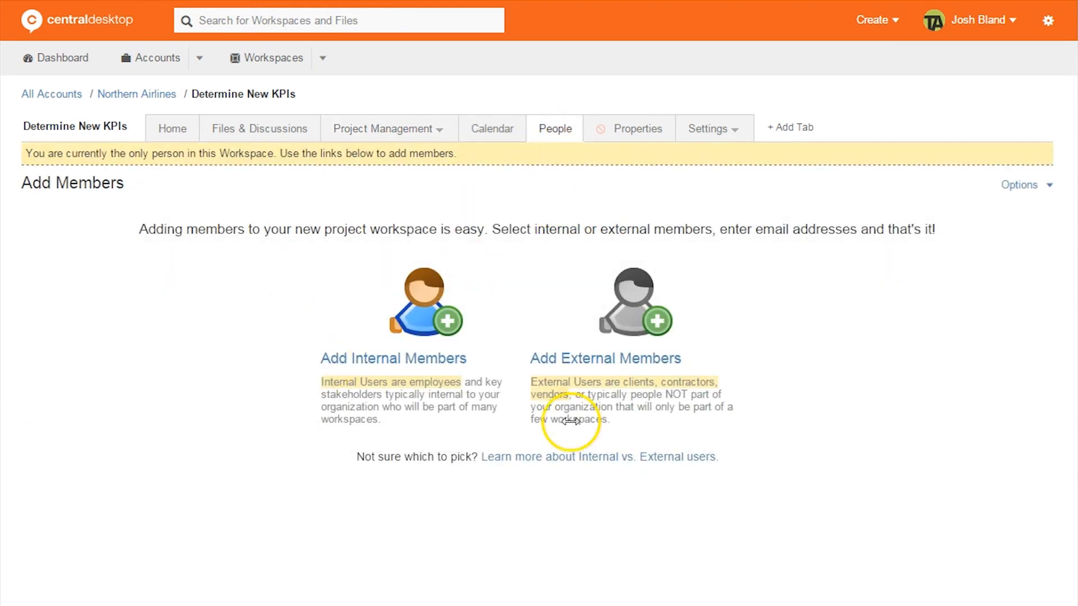
pyautogui.moveTo(643, 384)
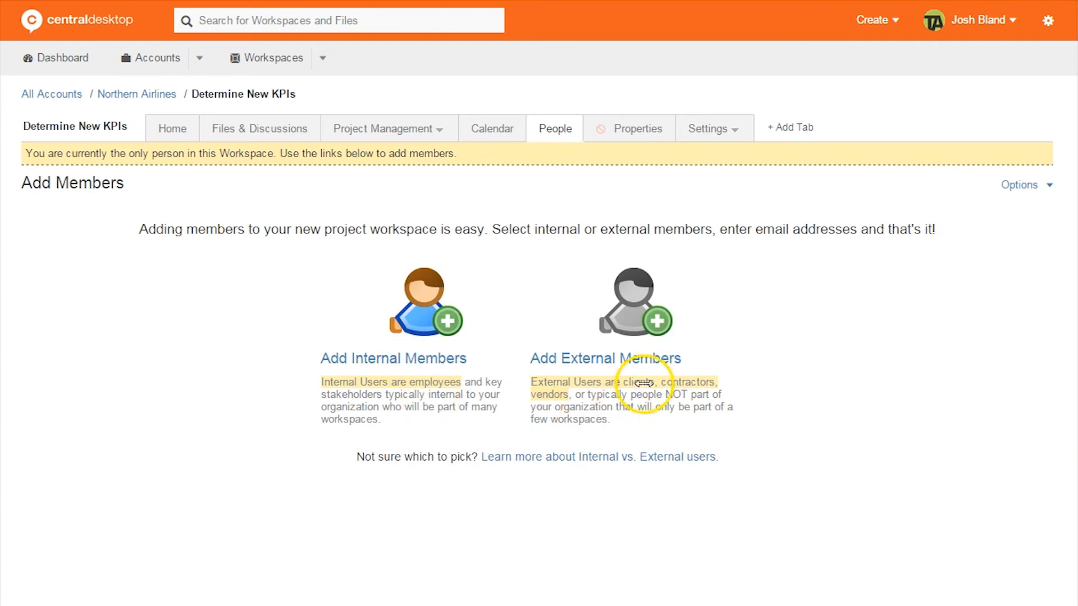
pyautogui.moveTo(697, 252)
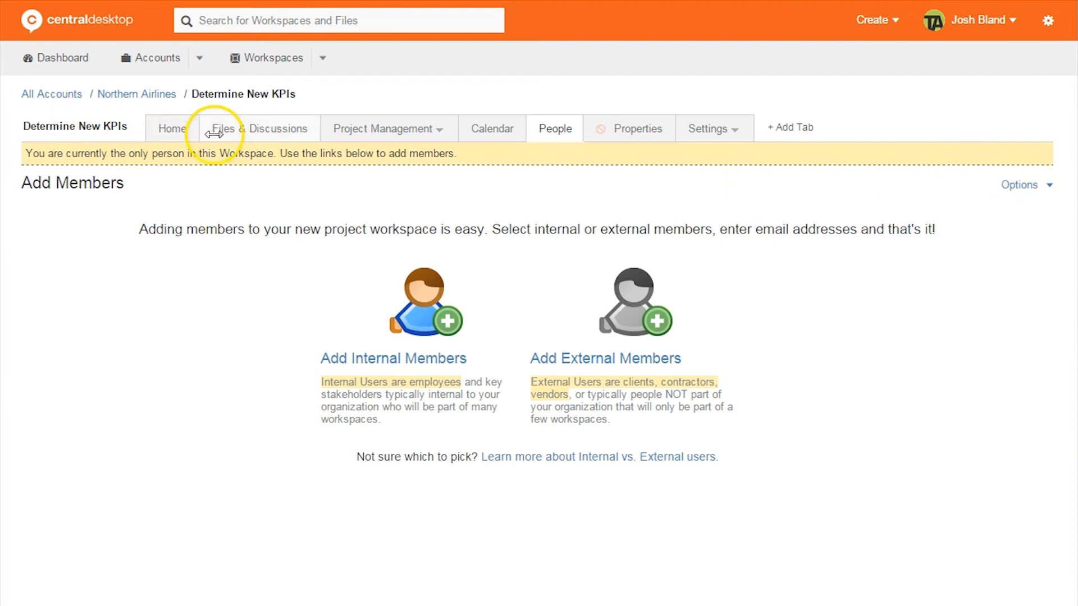
# - View Applying Candidates.docx details, then return to the files not in folders
pyautogui.click(259, 129)
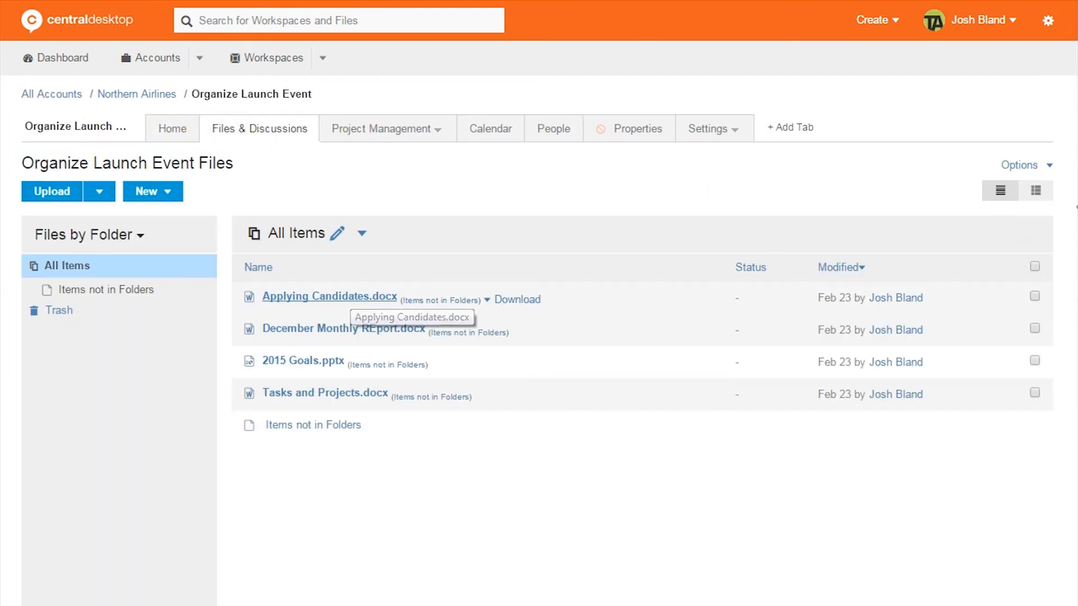
pyautogui.click(329, 296)
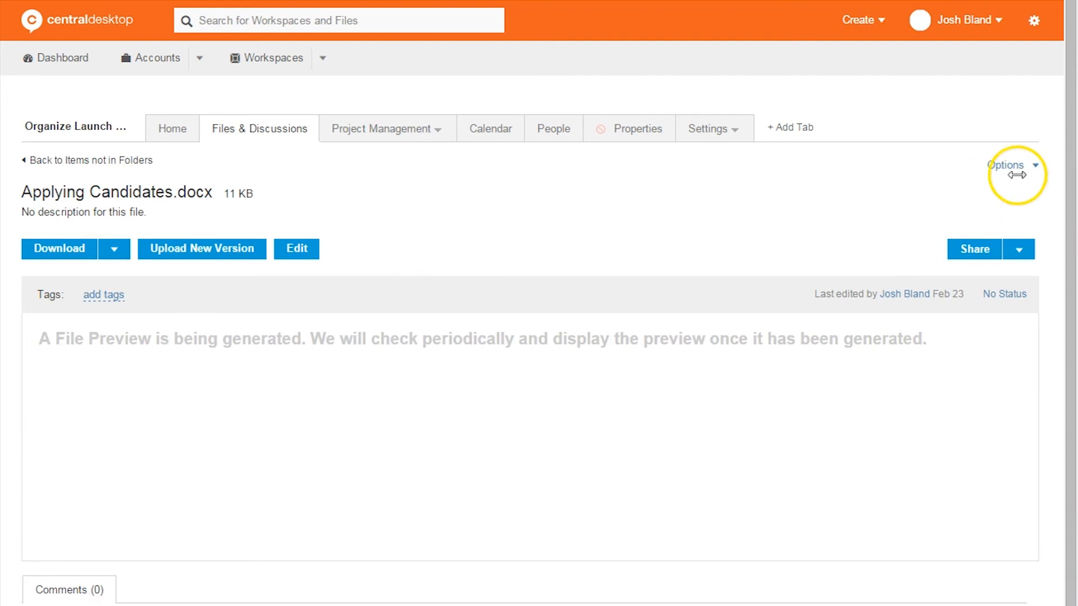
pyautogui.click(1008, 165)
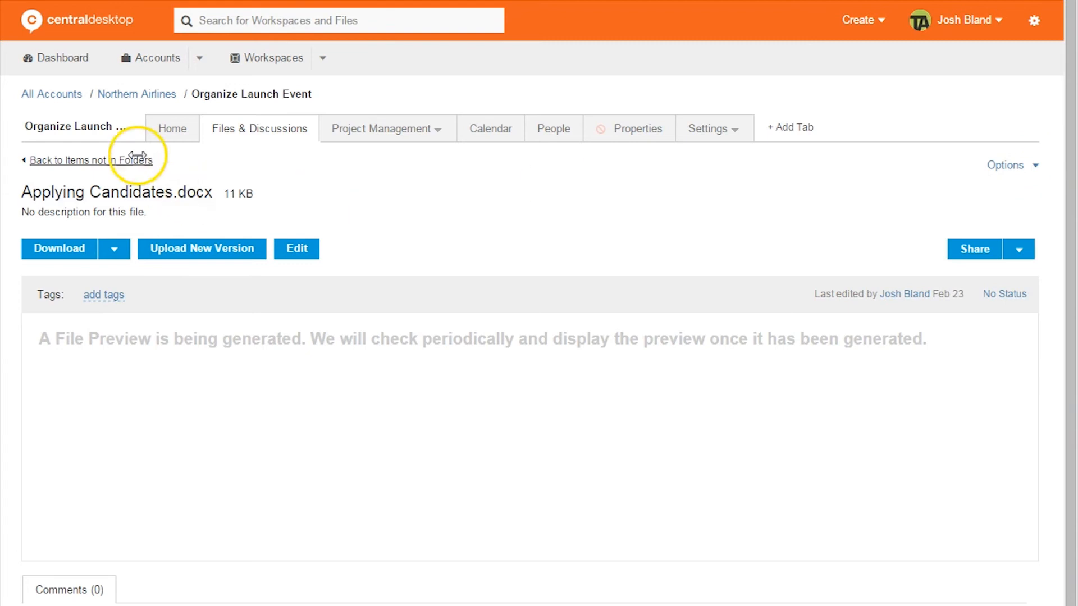
pyautogui.click(92, 160)
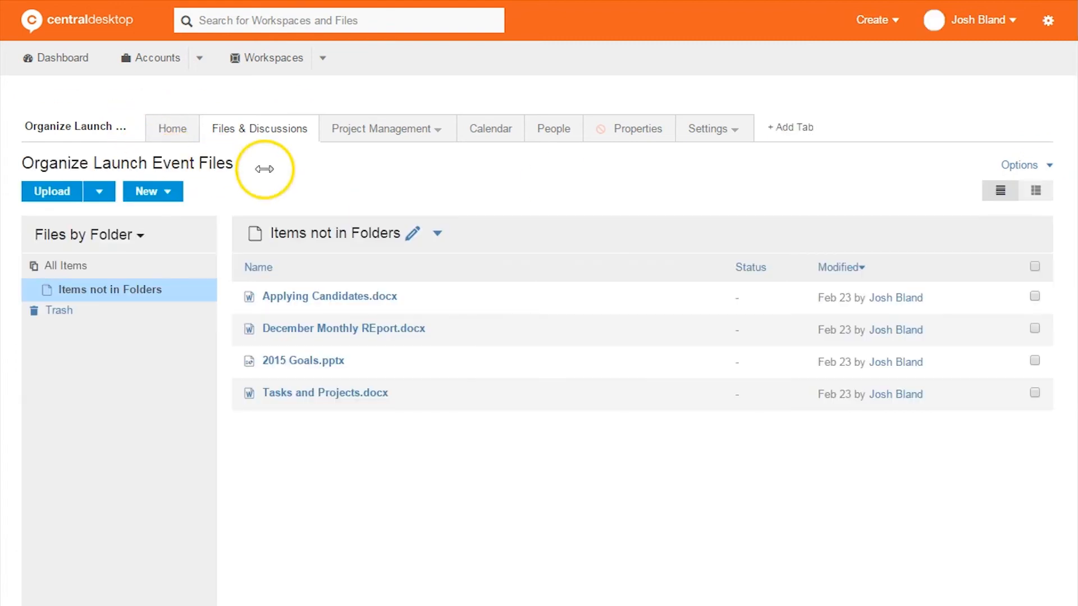
pyautogui.moveTo(343, 327)
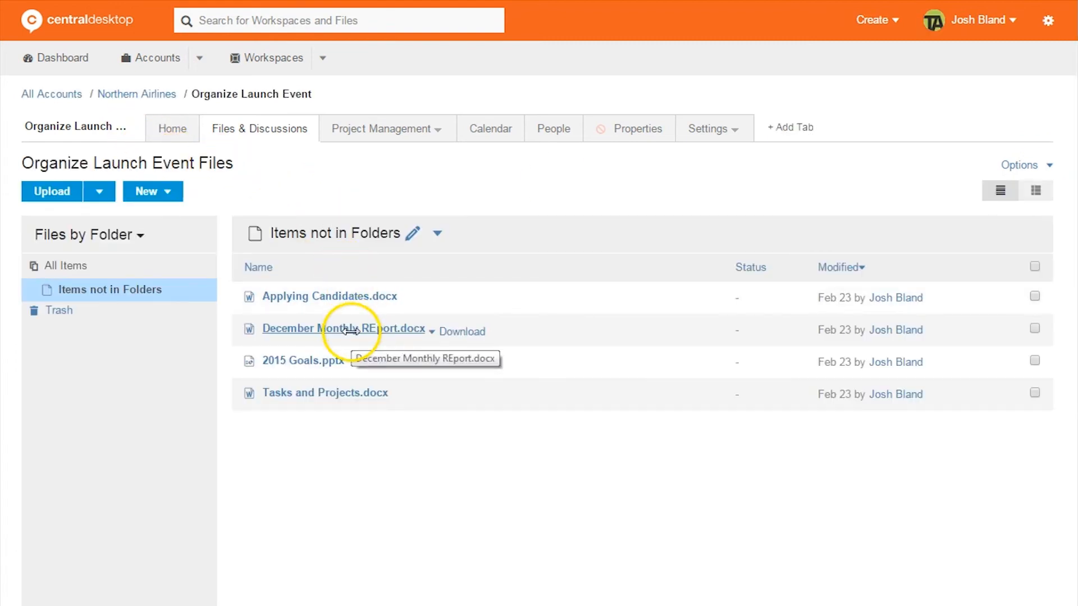
pyautogui.moveTo(433, 232)
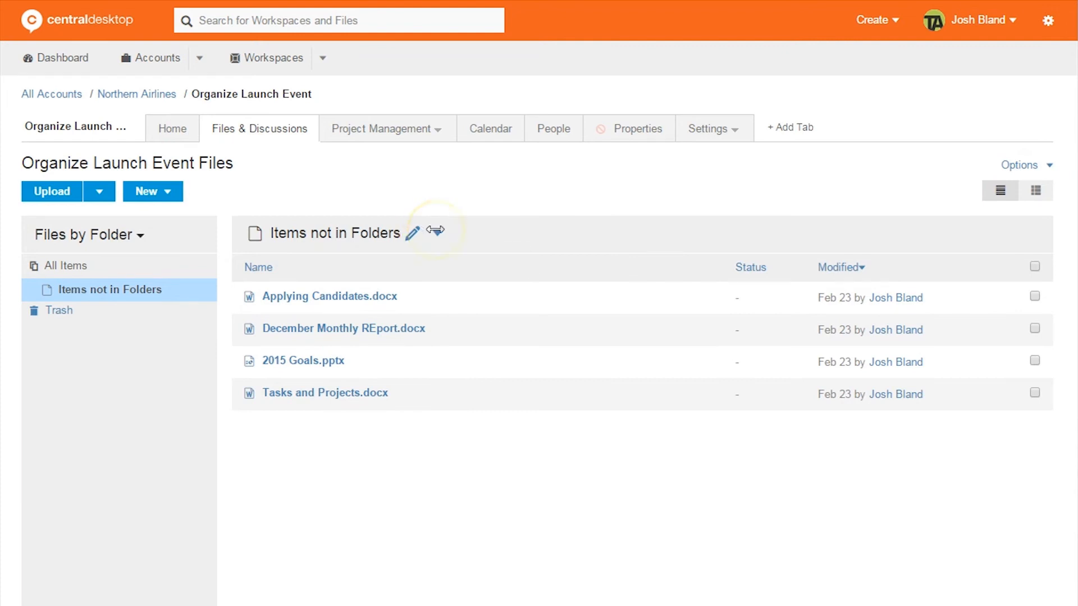